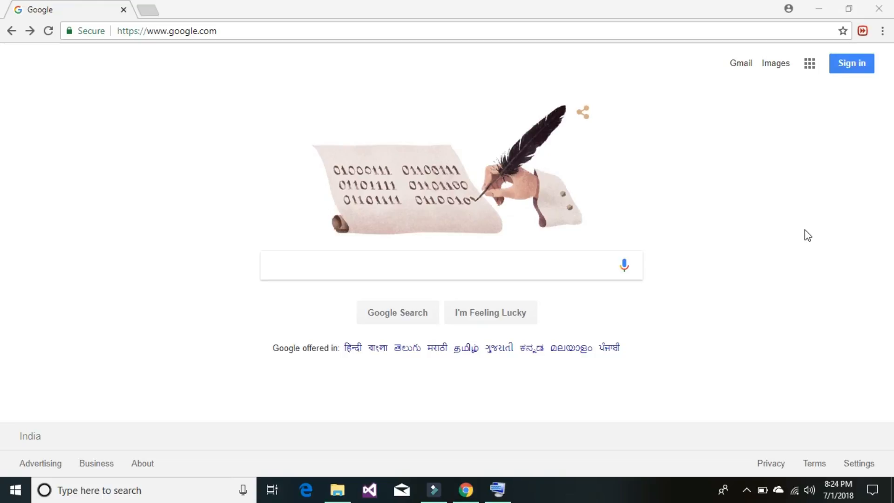
Search Google for pdn.pega.com and open the Pega Community result with its Support menu.
click(450, 265)
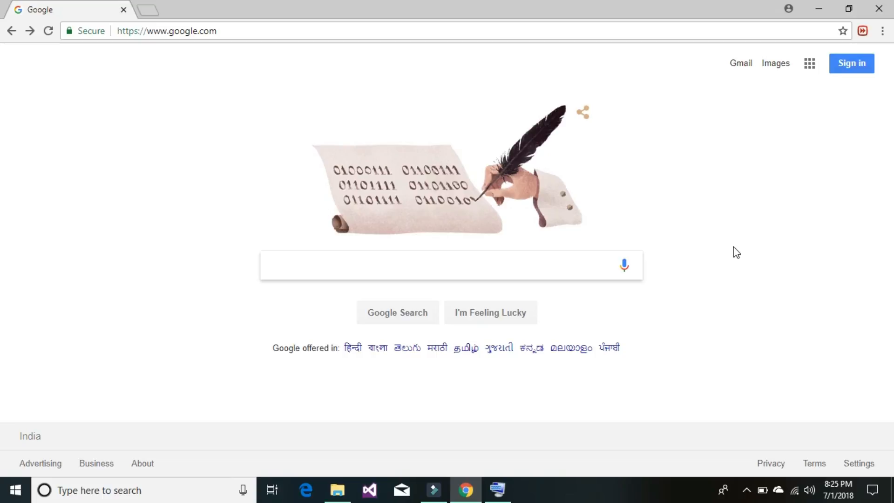
mouse_move(737, 252)
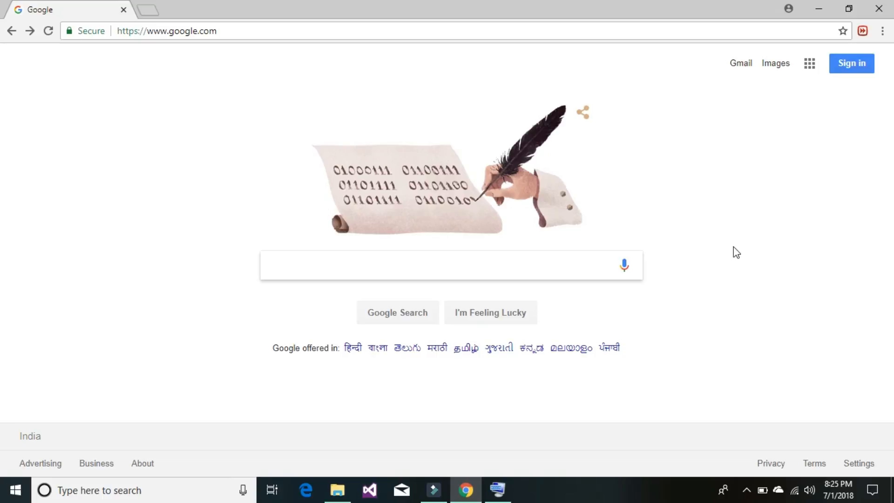
click(399, 265)
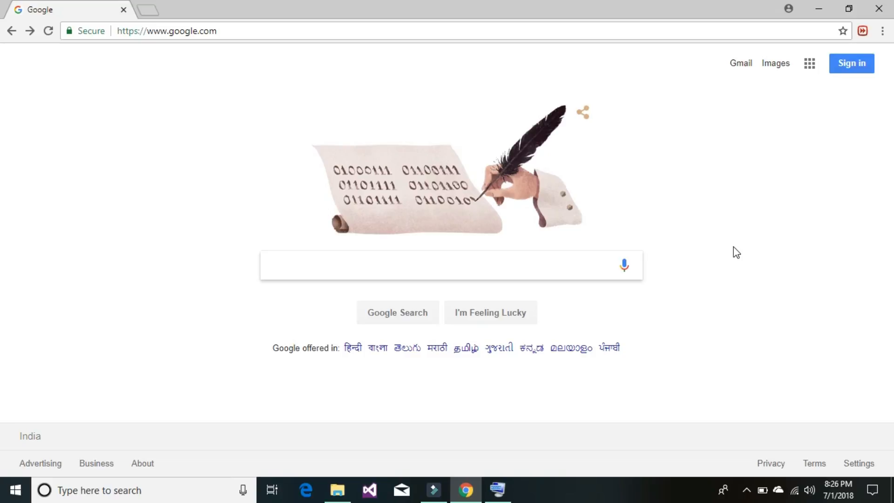
text(pdn pega)
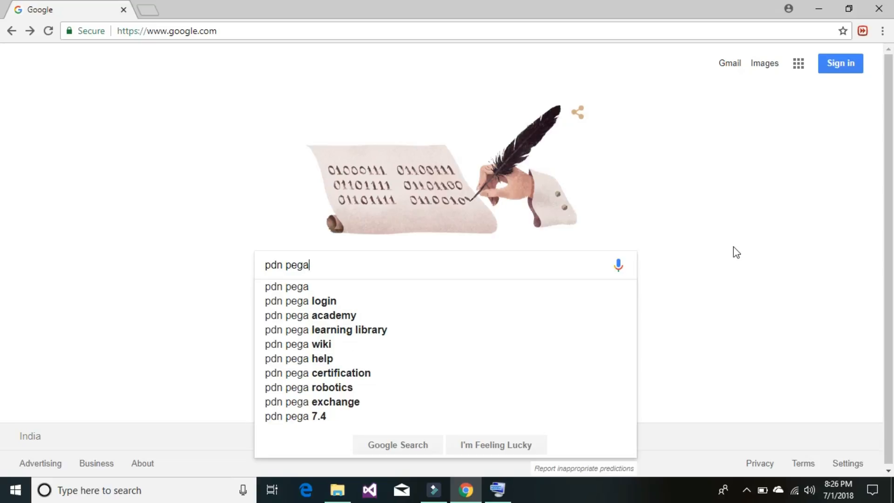
key(Backspace)
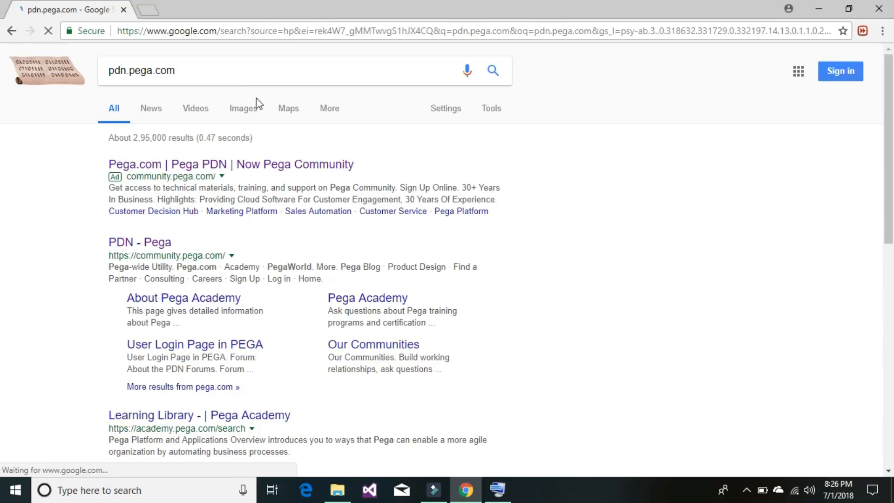
click(139, 242)
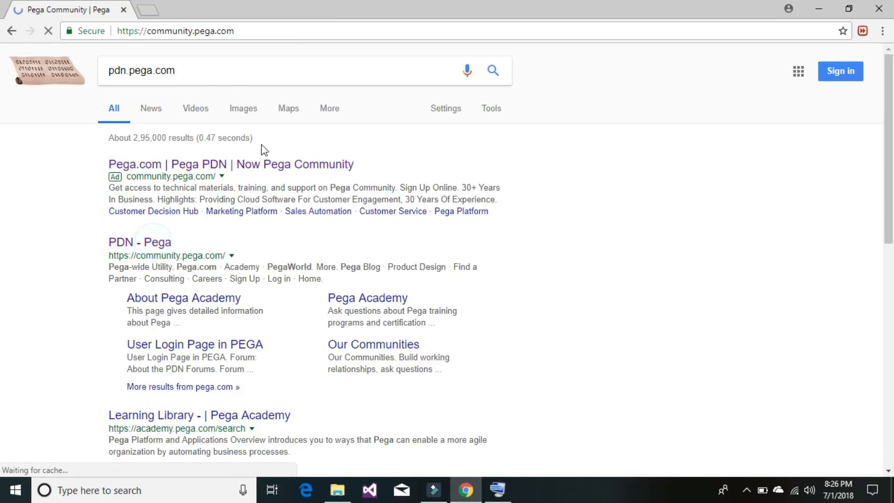
click(139, 241)
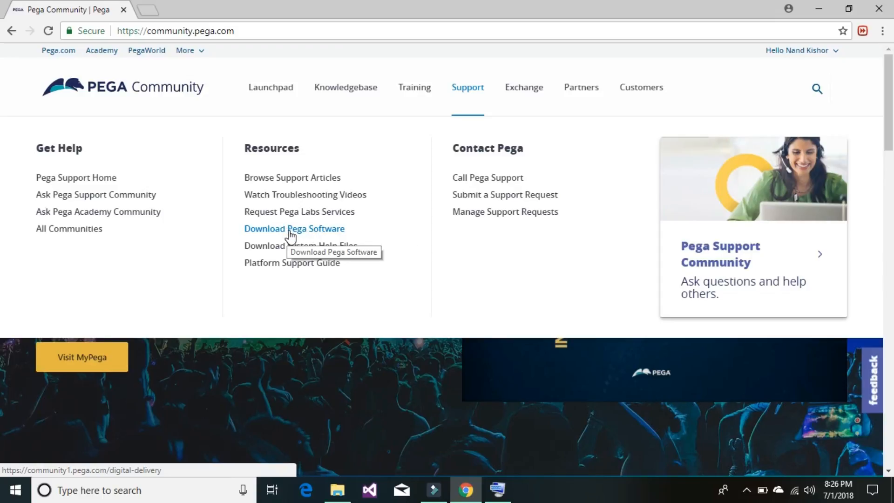
Go to Support > Download Pega Software and scroll to Get Personal Edition.
click(294, 228)
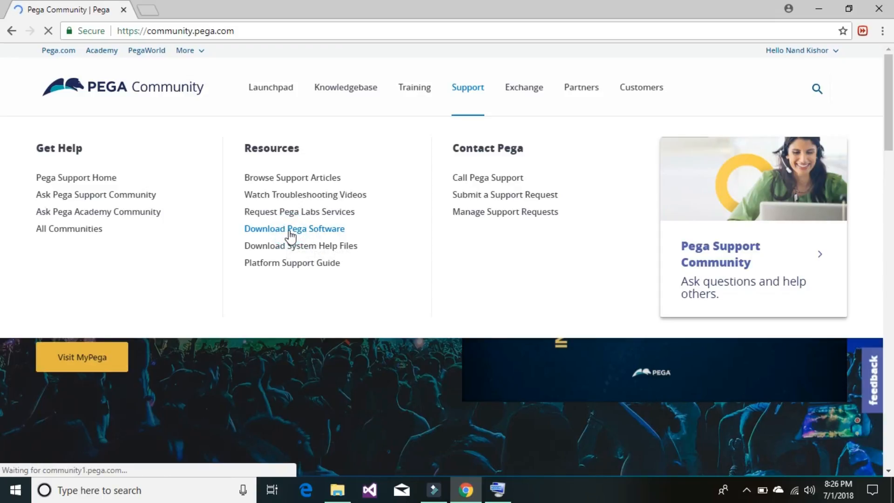
click(295, 228)
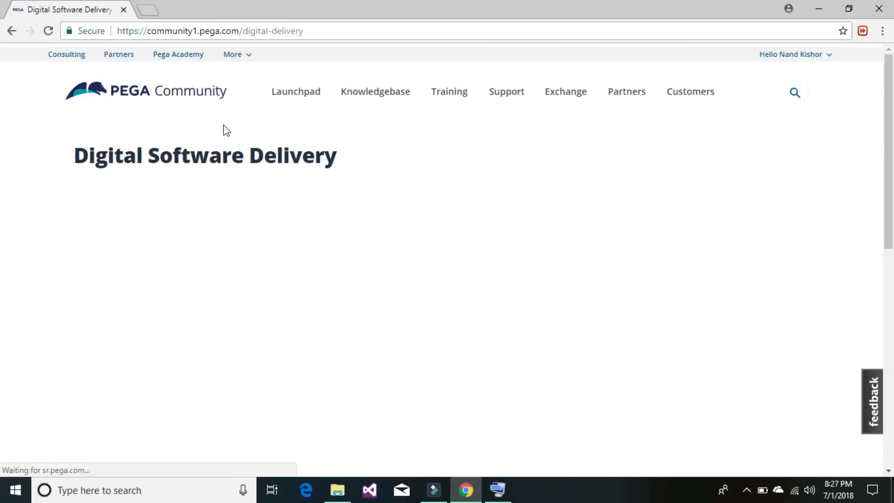
mouse_move(365, 176)
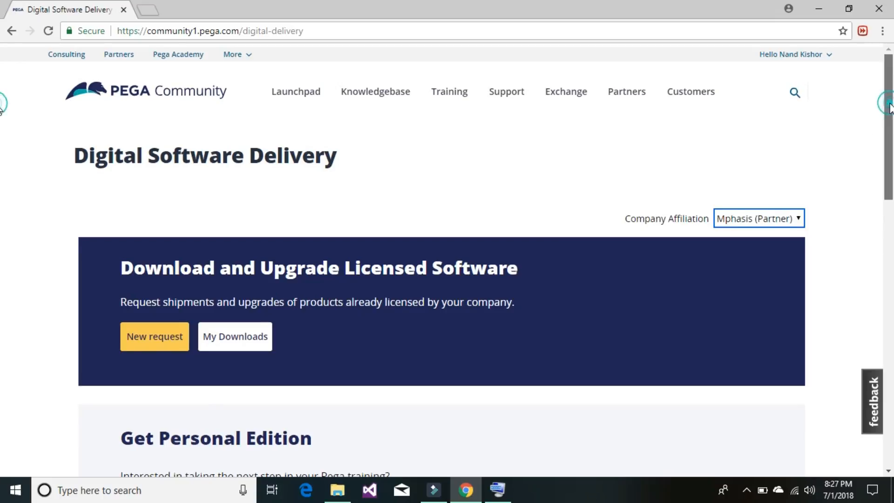
scroll(down, 3)
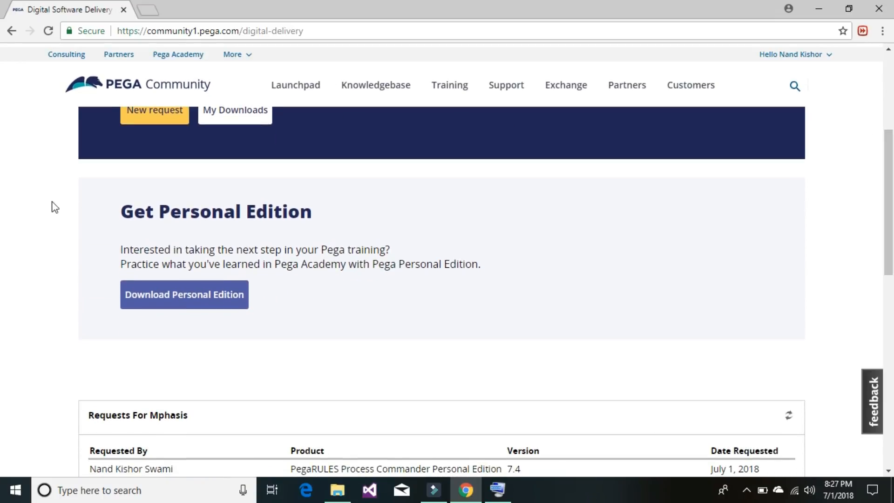
mouse_move(184, 294)
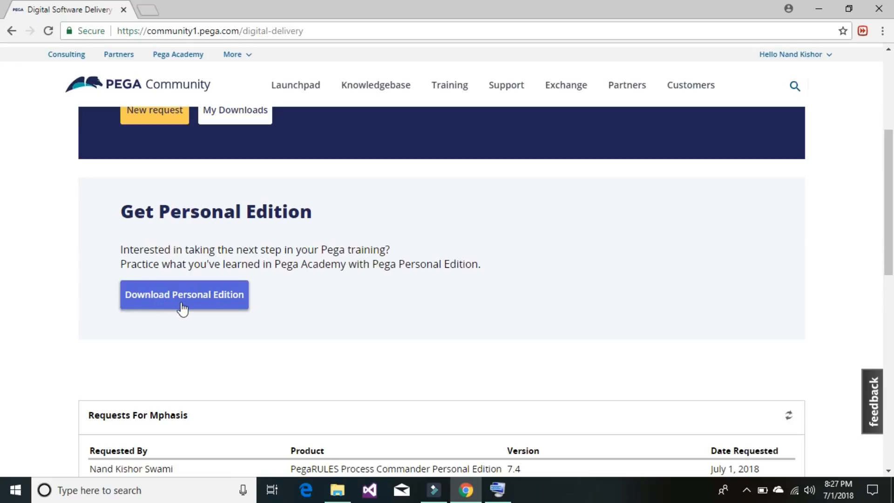
mouse_move(238, 308)
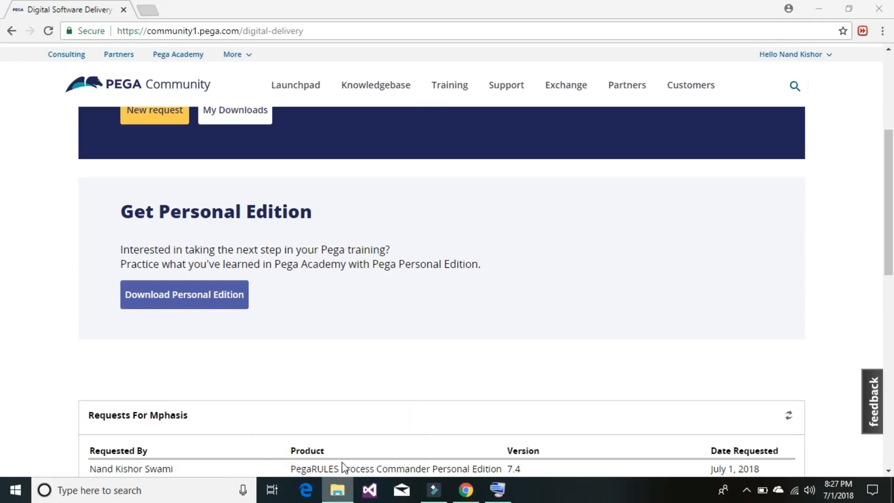
Extract 115945_PE_7.4.0.zip from Downloads into the proposed 115945_PE_7.4.0 folder.
right_click(337, 489)
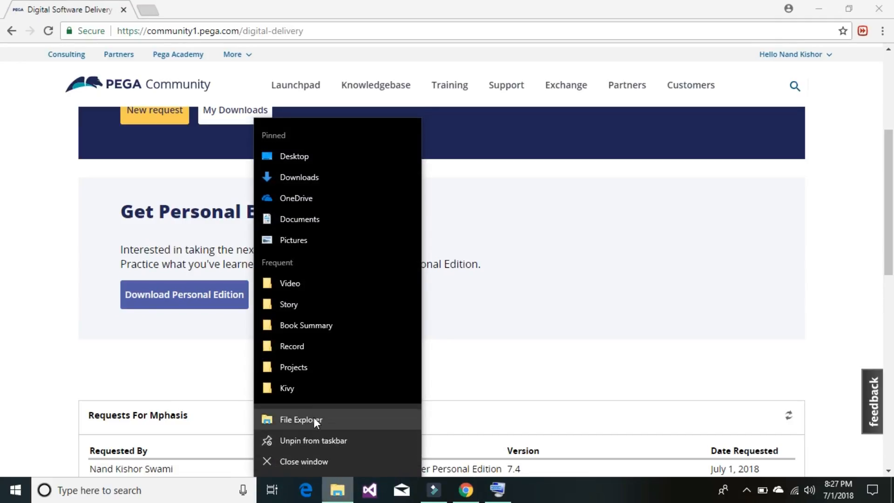
click(301, 419)
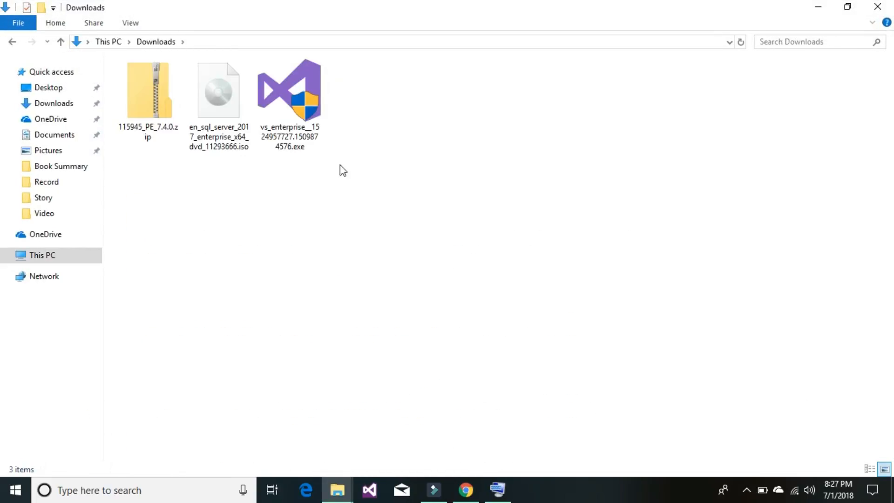
click(147, 97)
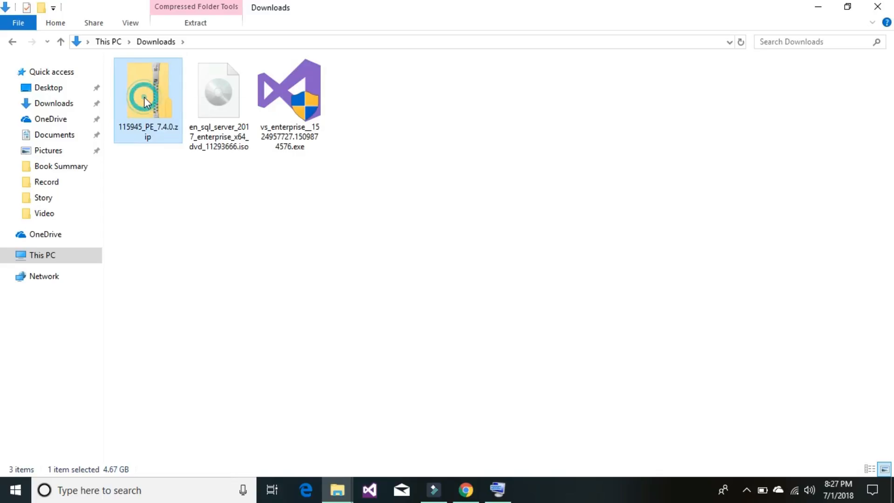
right_click(147, 91)
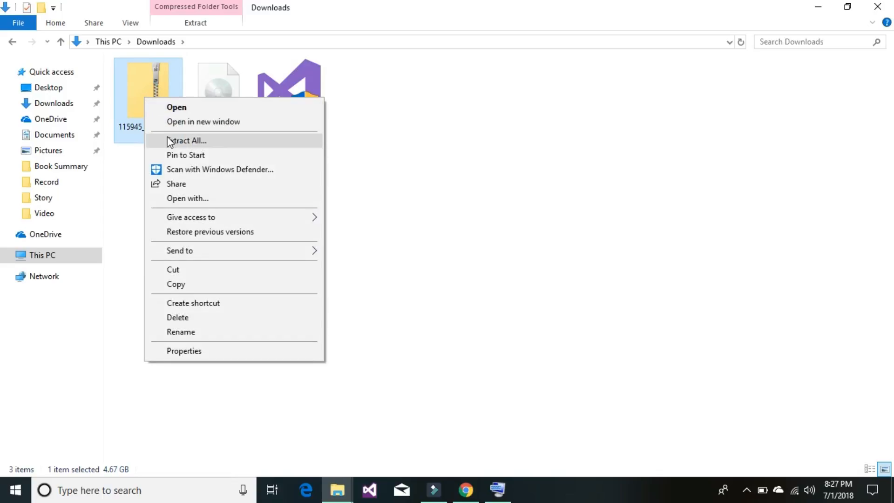
click(189, 141)
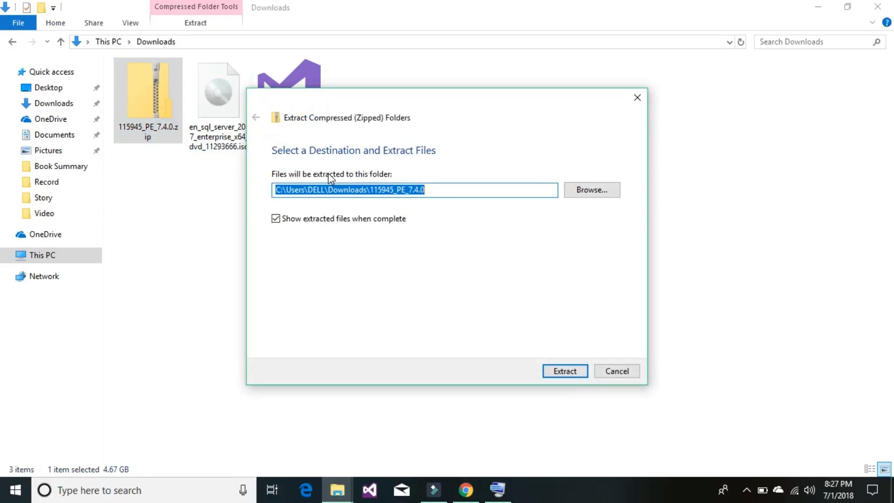
mouse_move(579, 363)
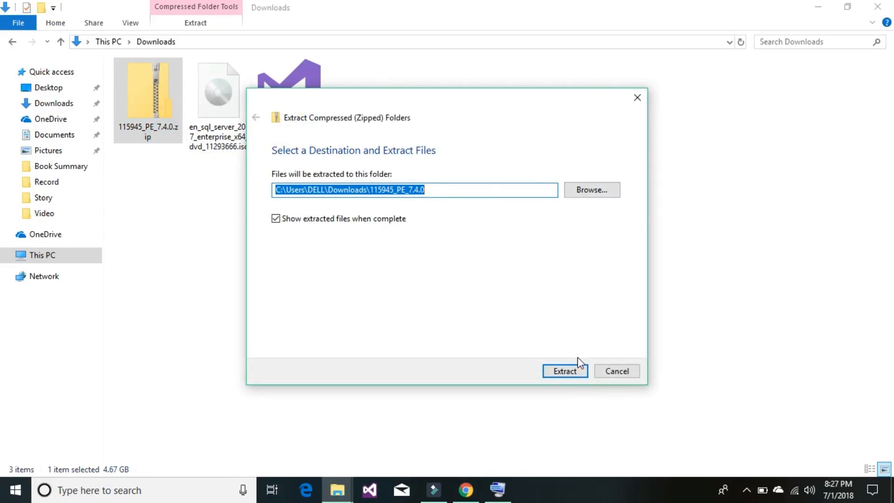
click(564, 370)
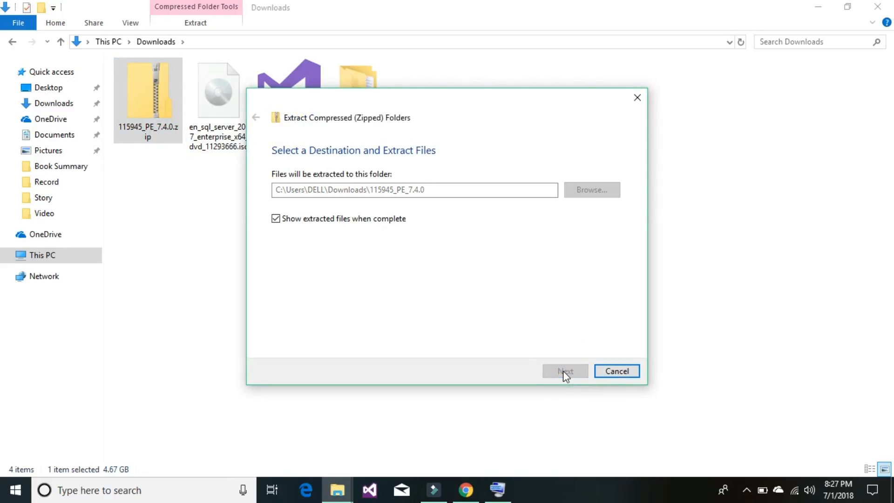
click(564, 371)
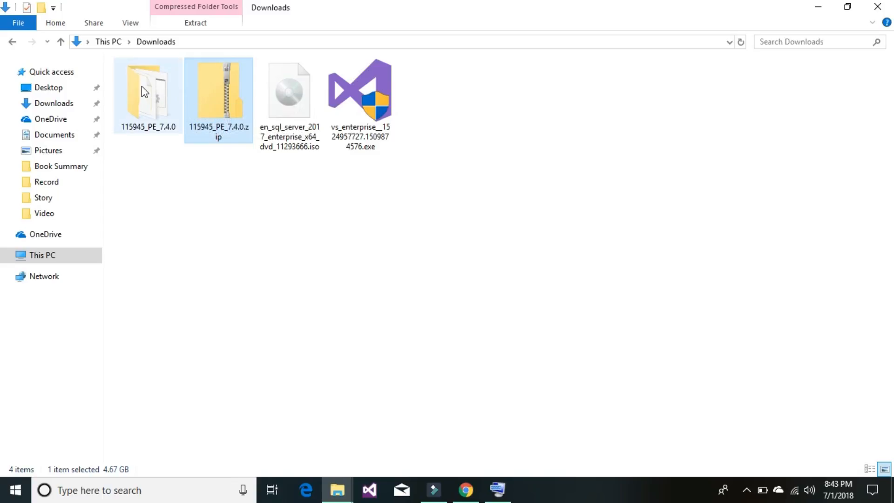
double_click(147, 91)
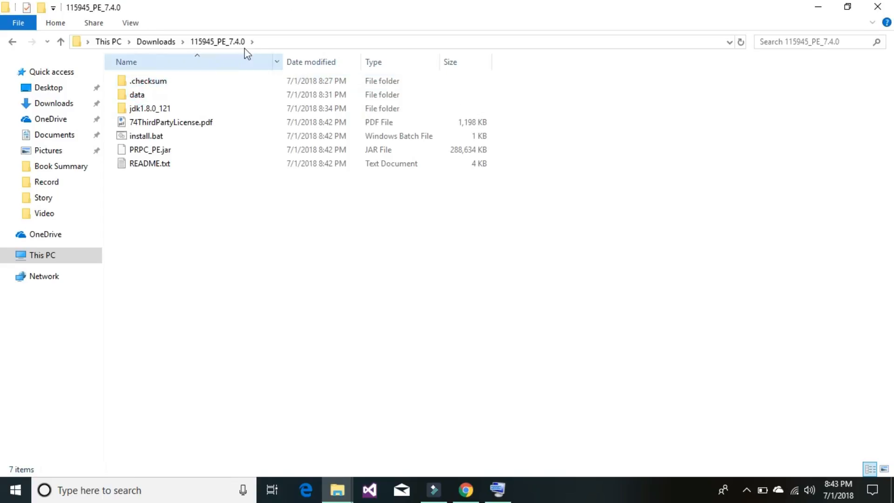
click(149, 164)
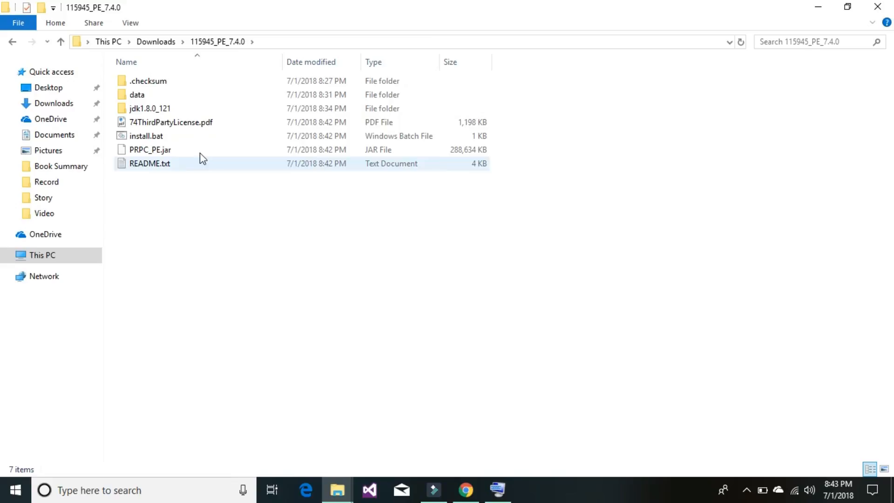
click(145, 136)
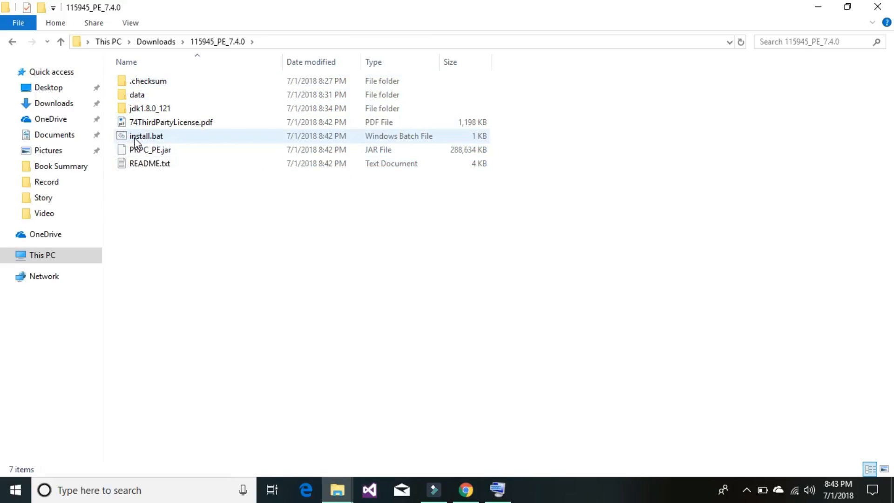
mouse_move(153, 139)
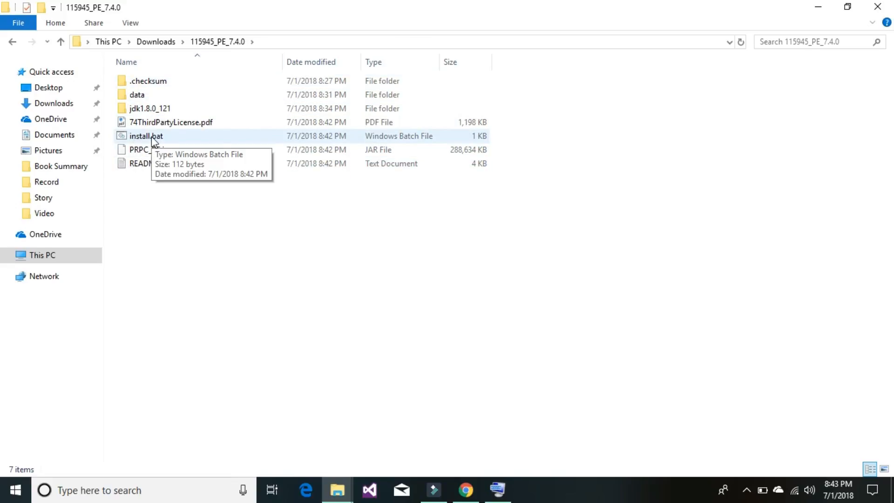
mouse_move(122, 138)
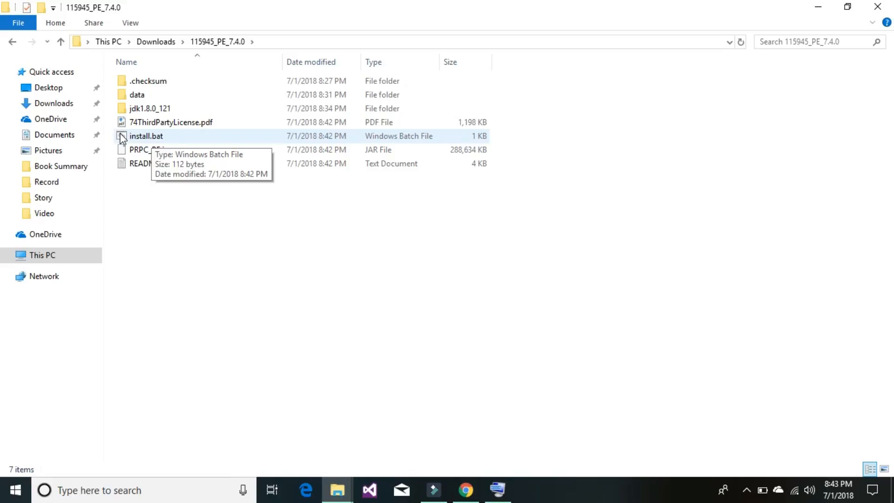
click(145, 136)
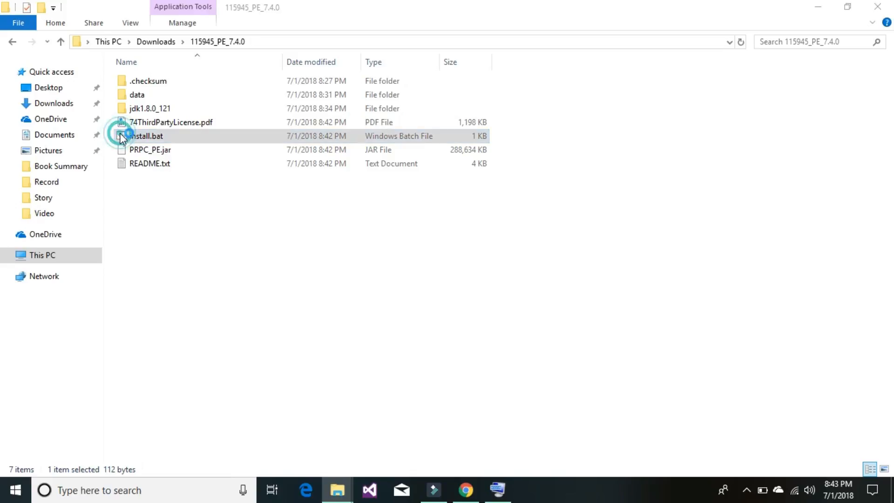
Run install.bat to launch the Pega installation assistant in Command Prompt.
double_click(148, 135)
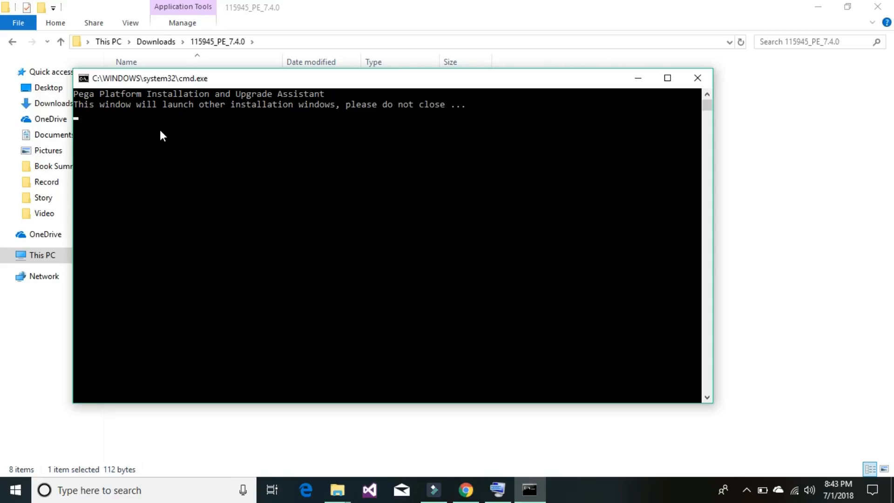
mouse_move(121, 119)
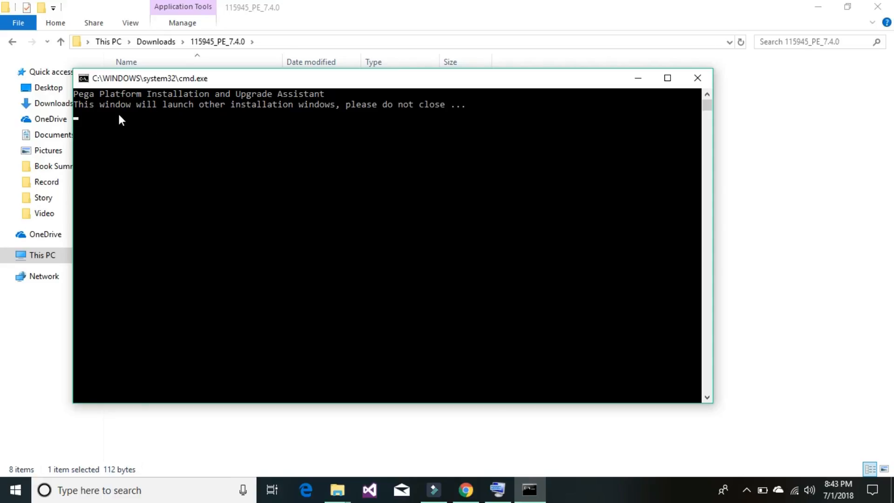
mouse_move(233, 106)
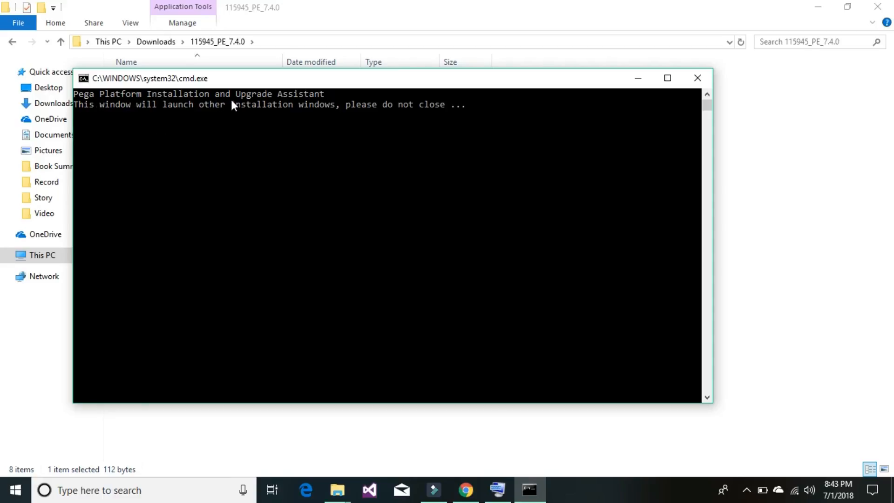
mouse_move(327, 104)
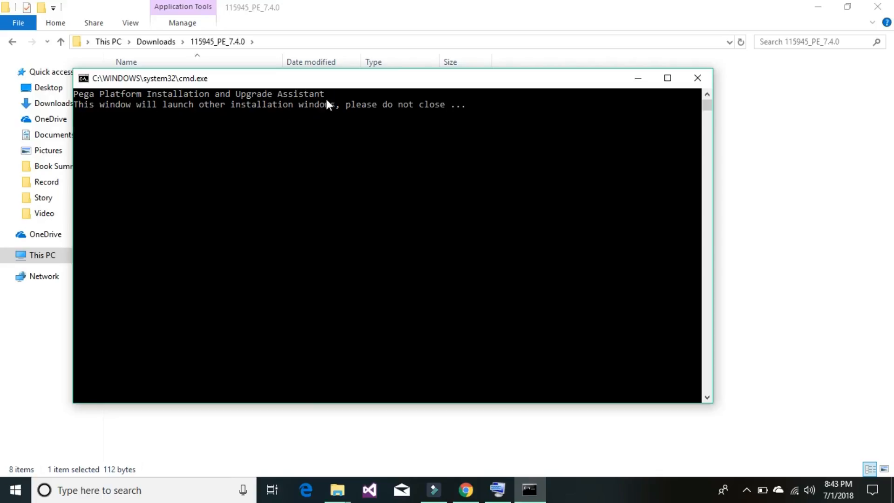
mouse_move(239, 132)
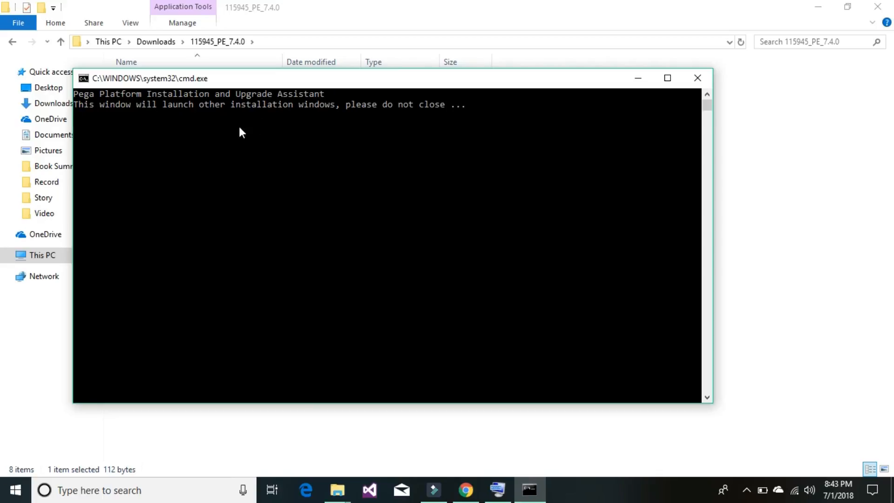
mouse_move(295, 129)
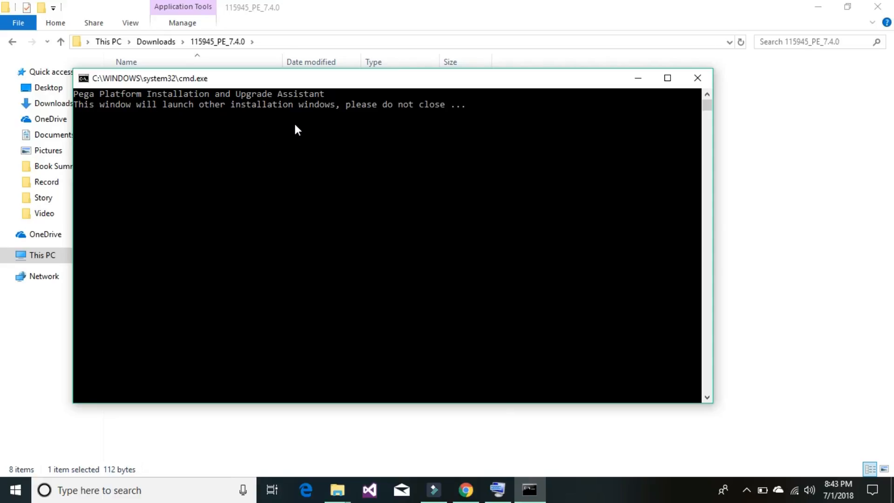
mouse_move(395, 121)
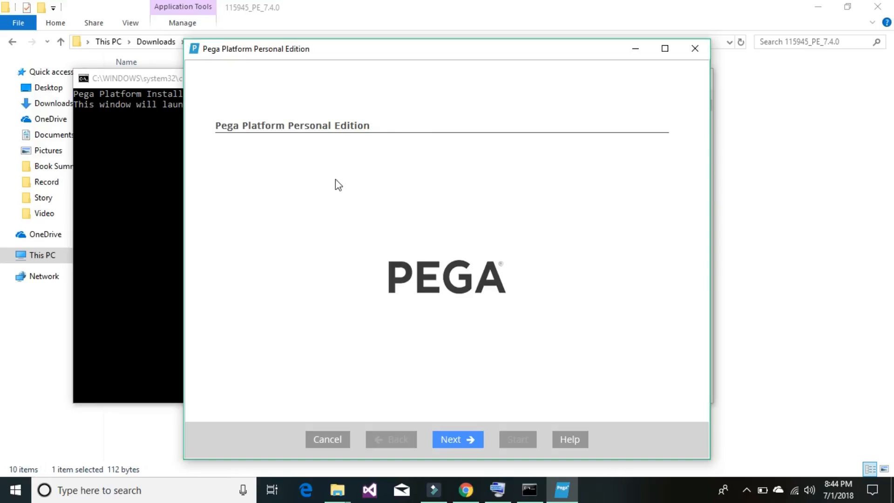
mouse_move(338, 40)
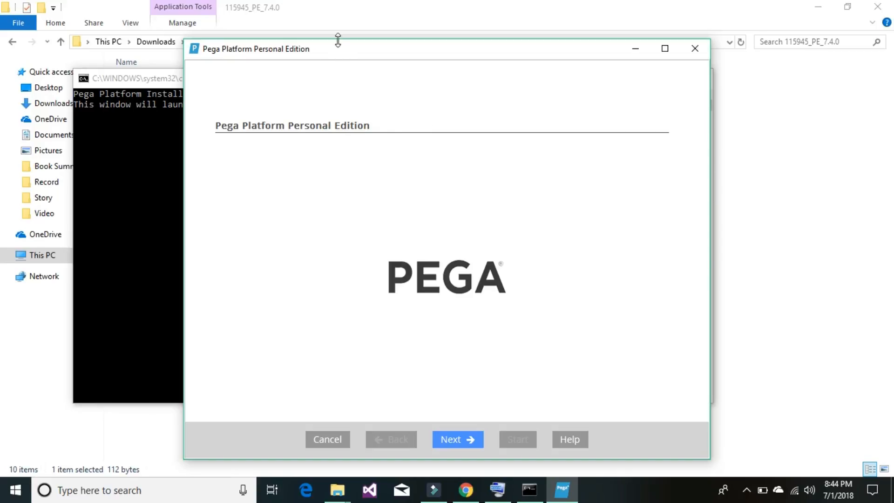
Move the installer window up and advance past welcome and prerequisites pages.
drag(338, 49, 342, 34)
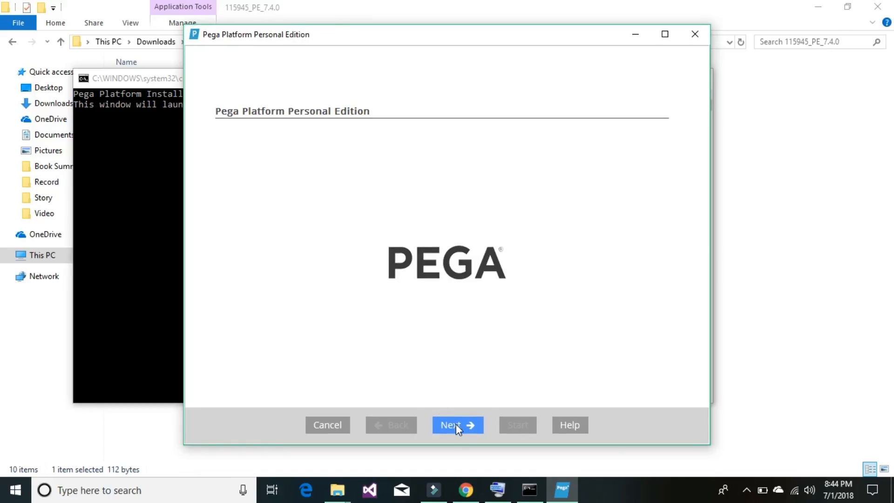
click(456, 424)
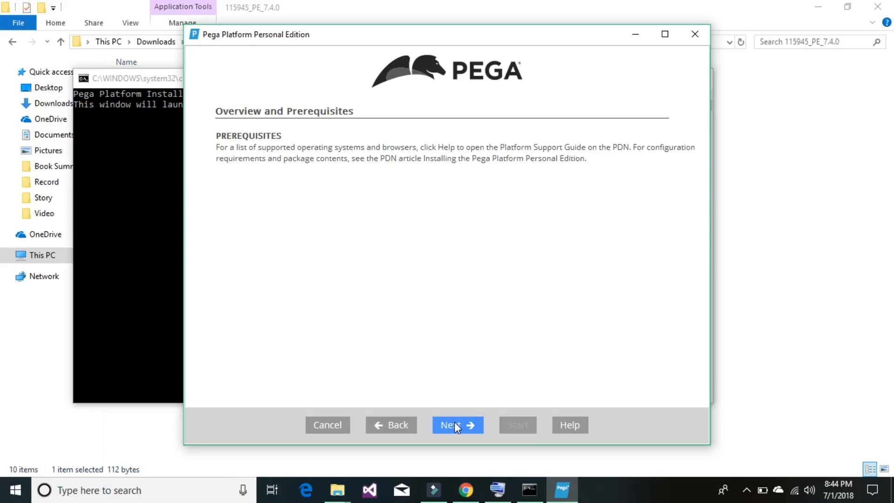
click(456, 425)
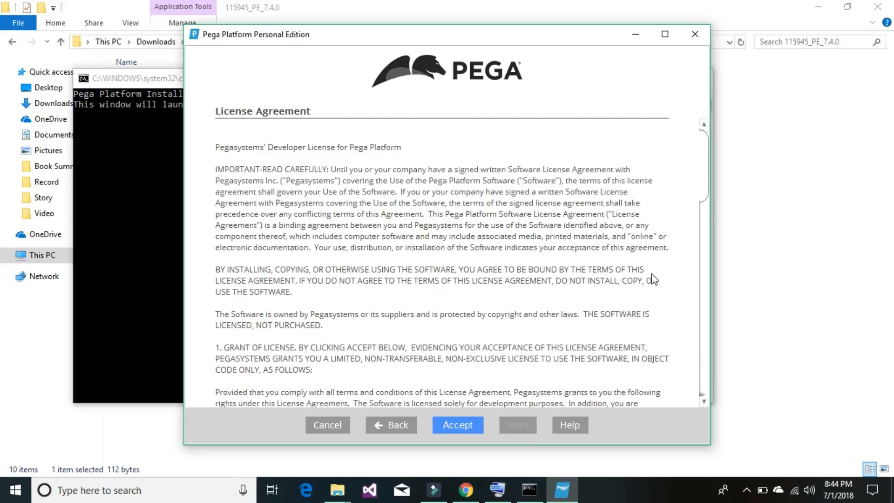
Scroll through the License Agreement text and accept it.
scroll(down, 3)
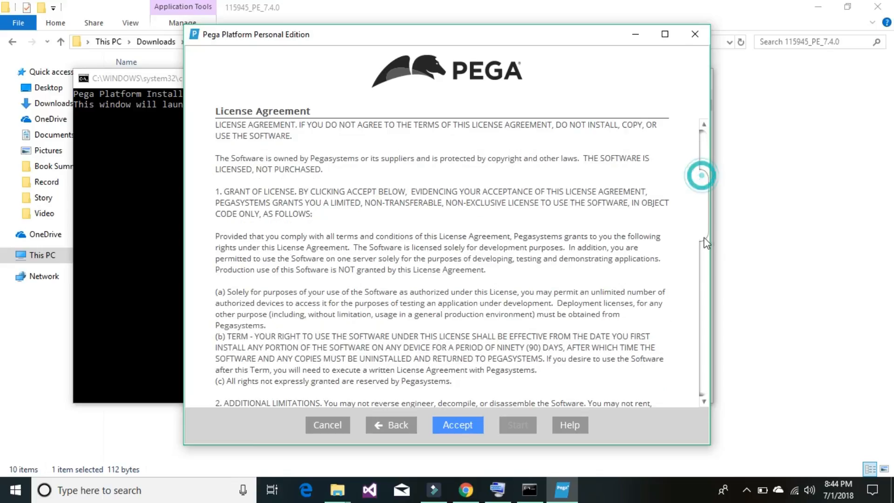
scroll(down, 3)
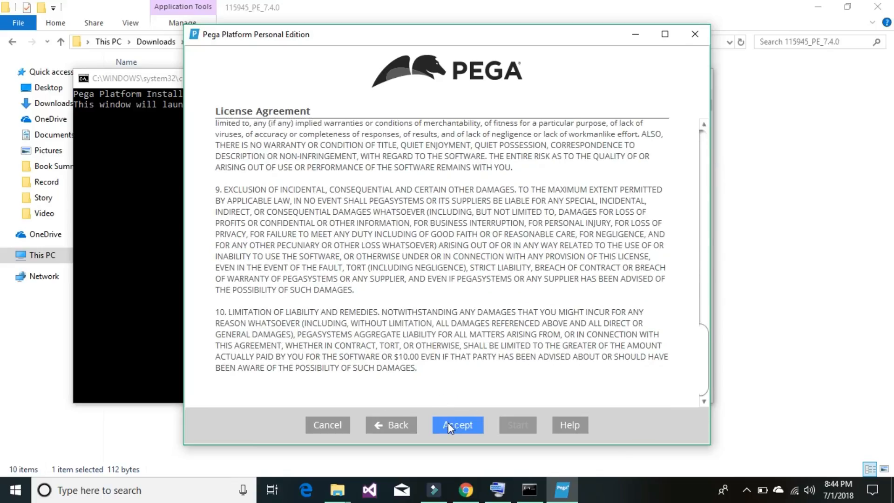
click(456, 424)
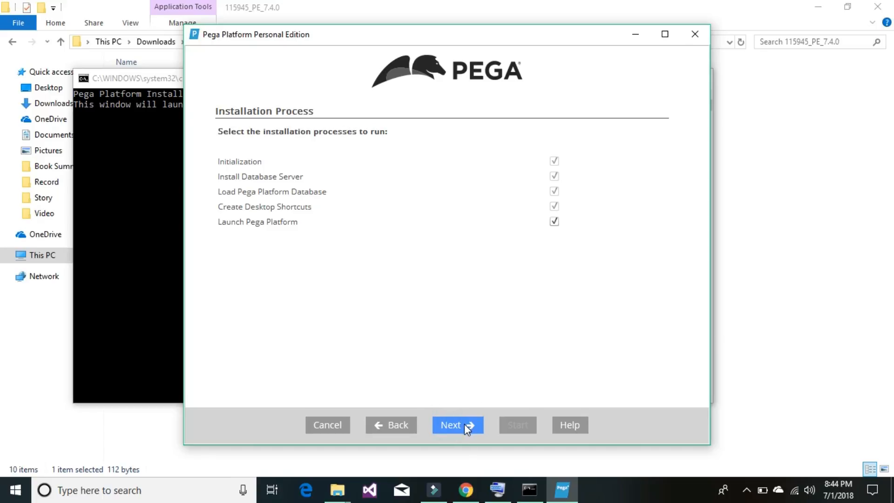
mouse_move(562, 174)
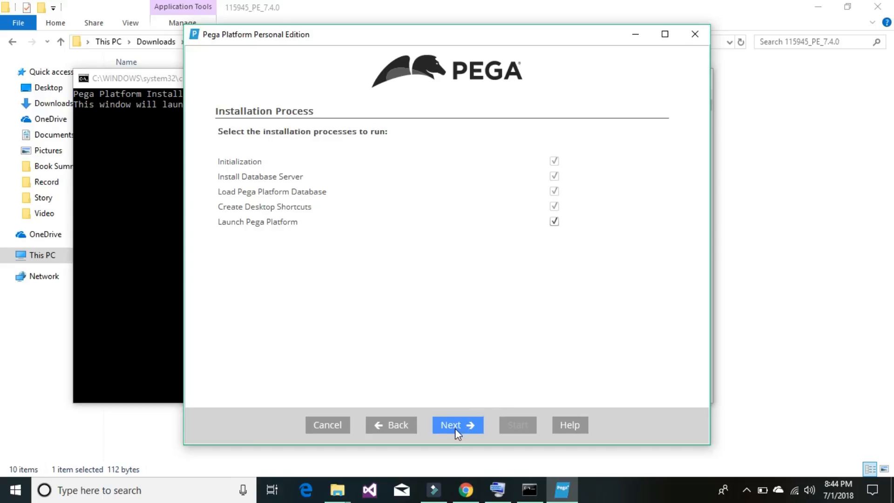
Keep all installation processes and the C:\ installation directory.
click(457, 424)
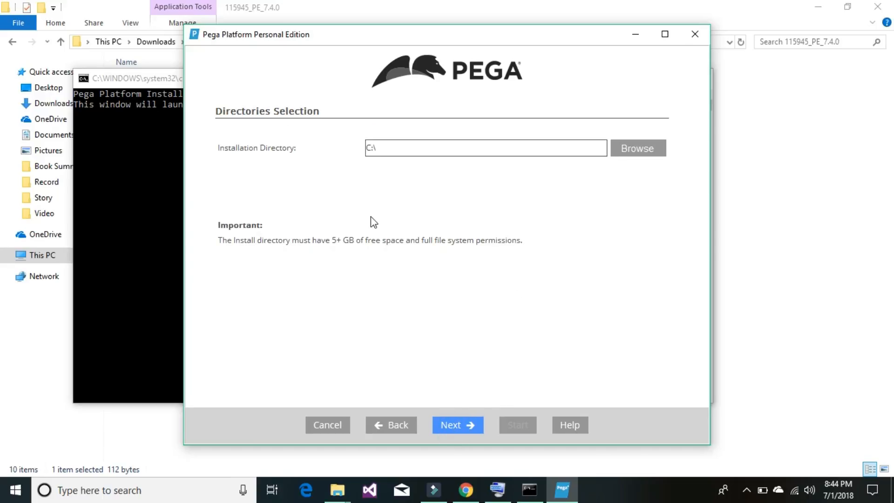
mouse_move(464, 392)
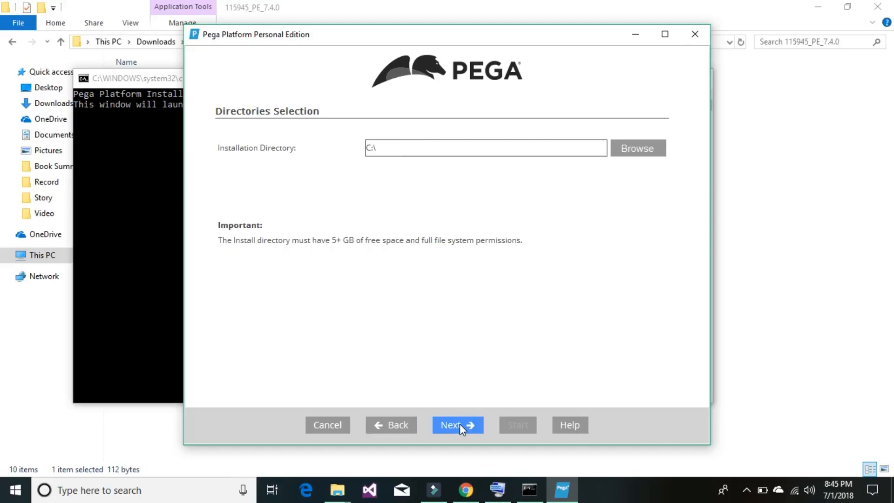
click(457, 425)
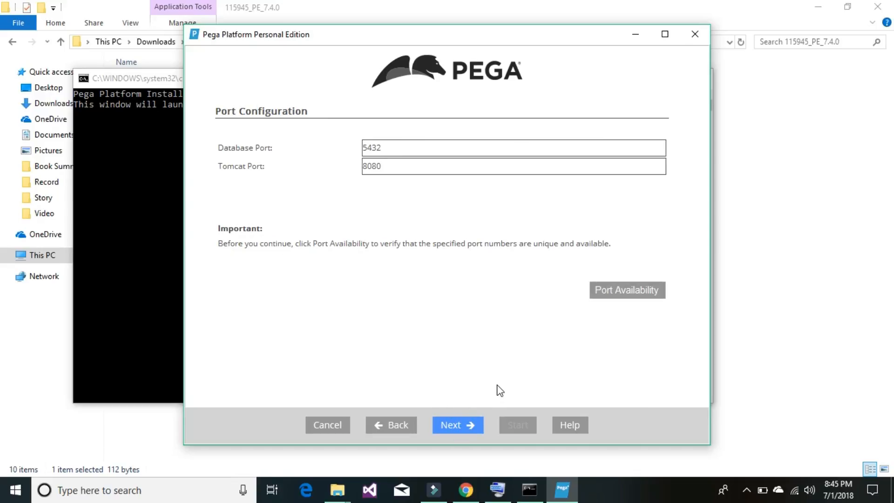
mouse_move(355, 193)
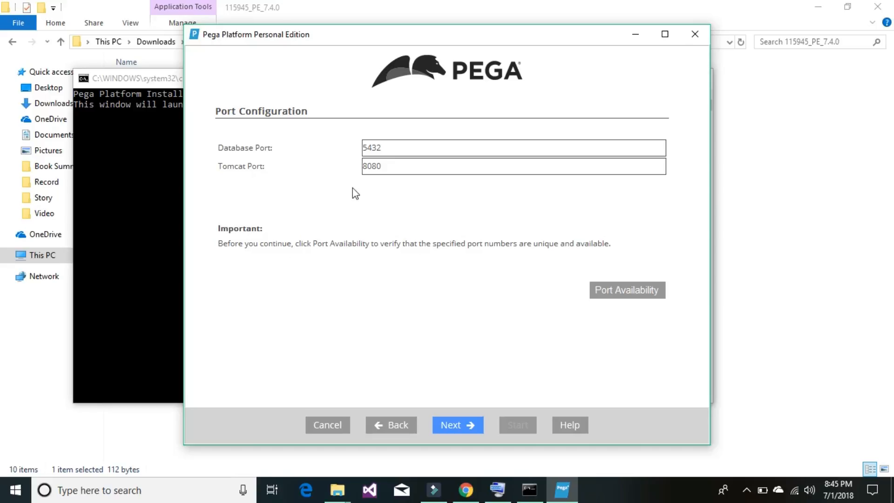
mouse_move(393, 181)
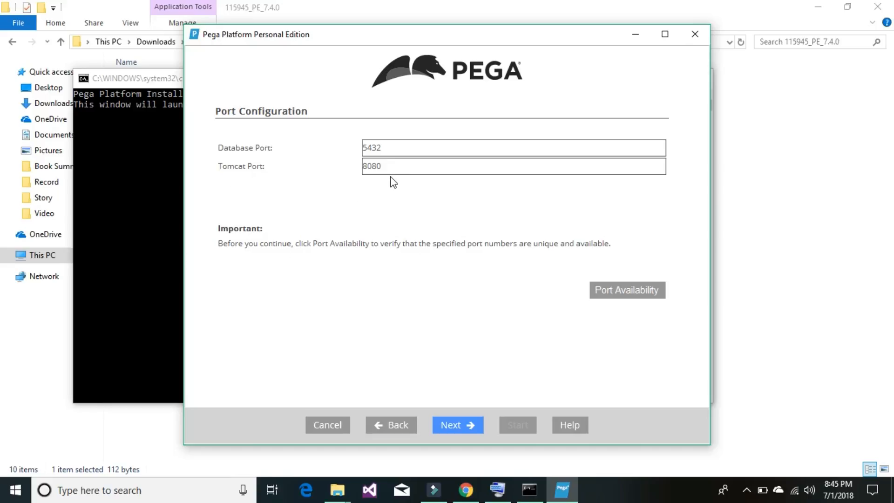
mouse_move(337, 167)
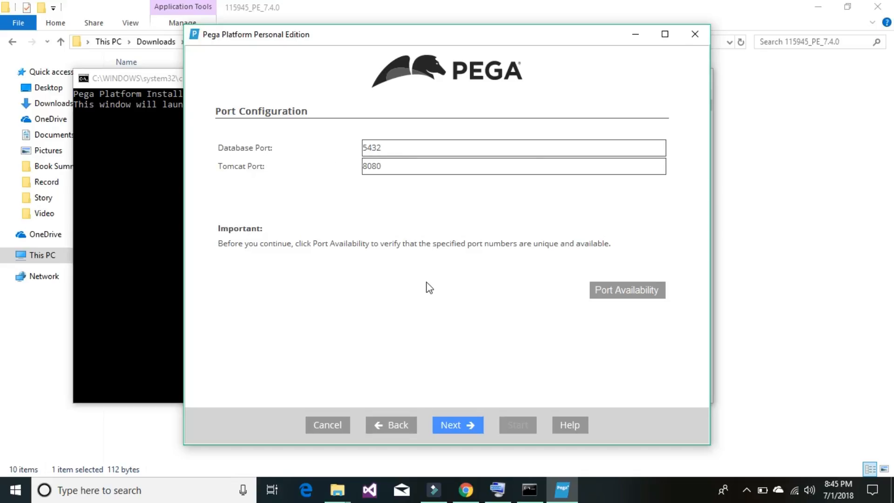
mouse_move(456, 424)
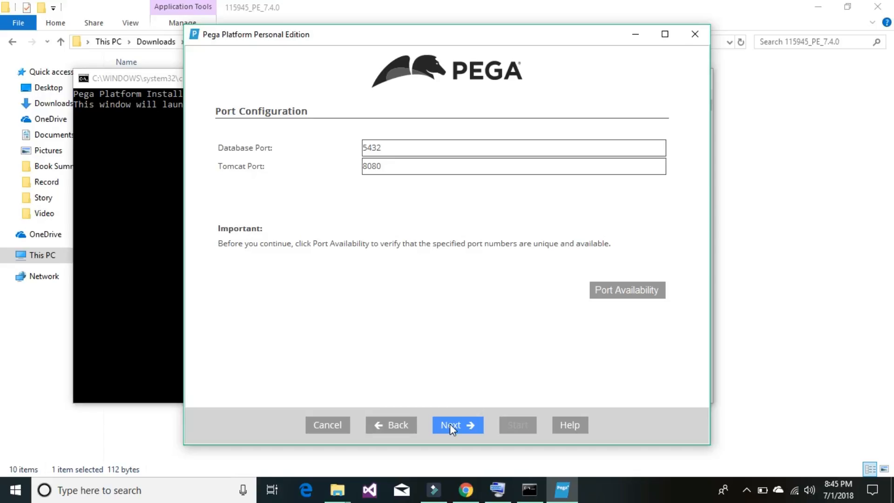
mouse_move(586, 337)
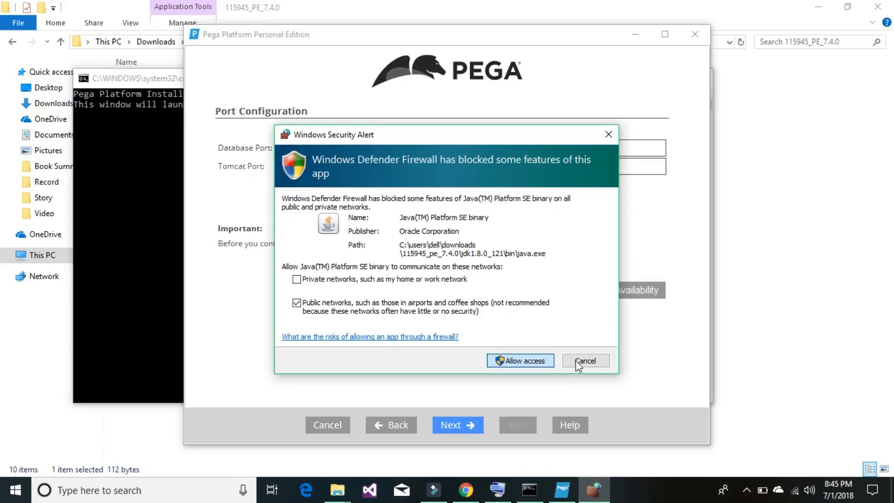
Dismiss the firewall alert and keep Database Port 5432 and Tomcat Port 8080.
click(585, 360)
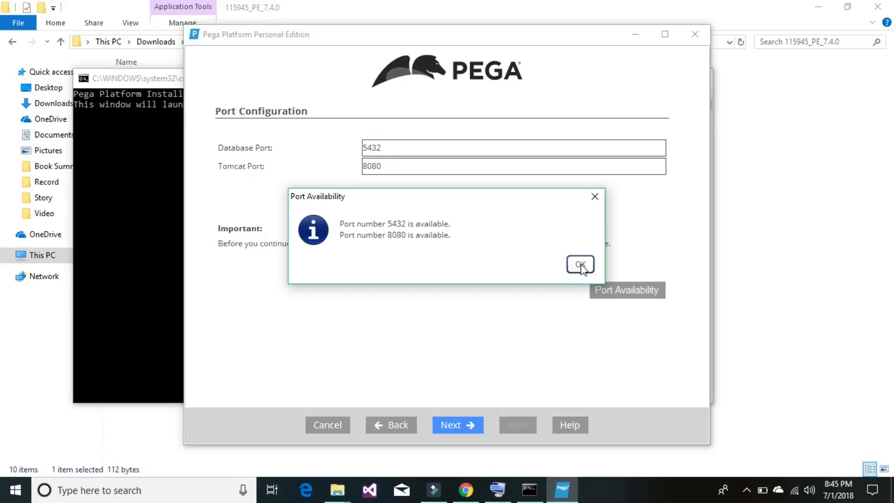
click(579, 264)
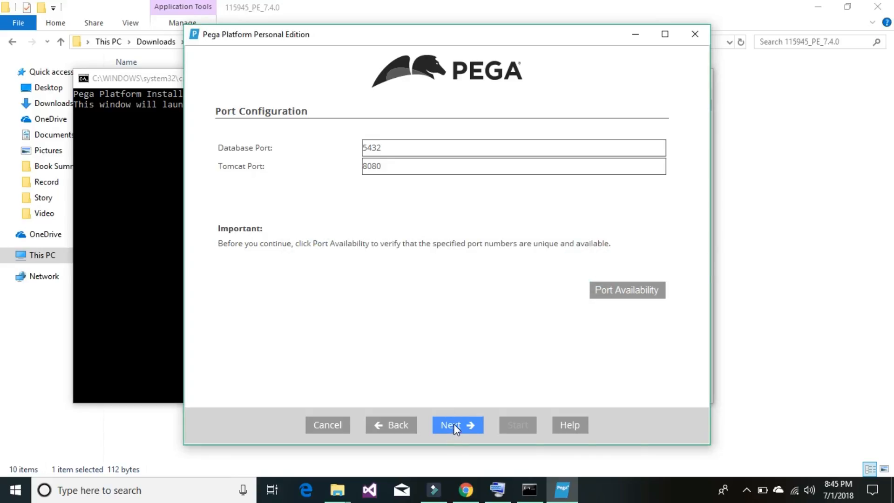
click(457, 425)
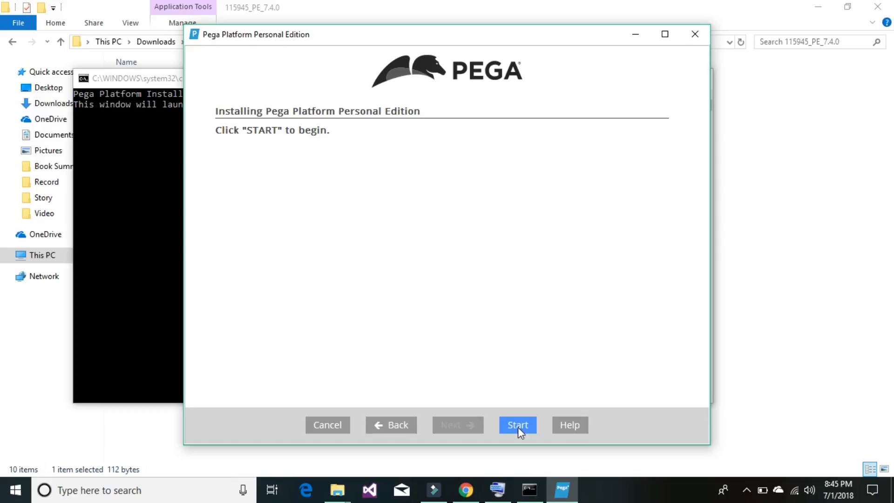
Start the installation and wait for the Rulebase Load Complete message.
click(517, 424)
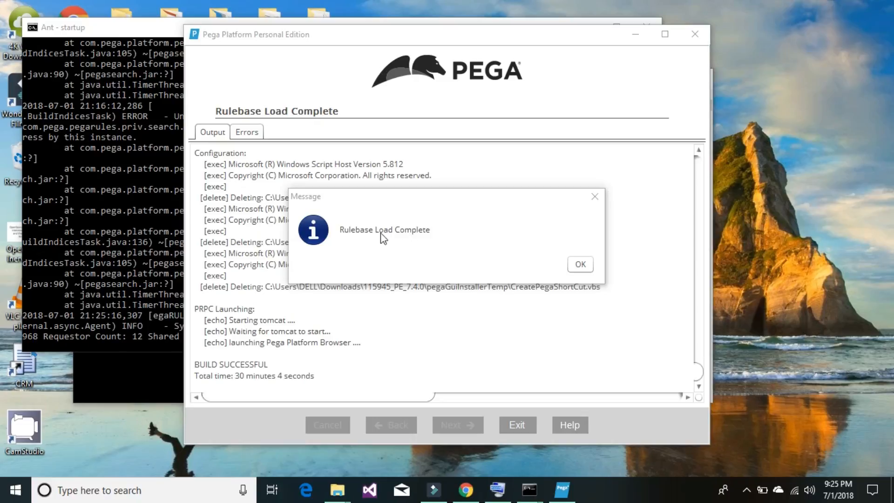
mouse_move(397, 243)
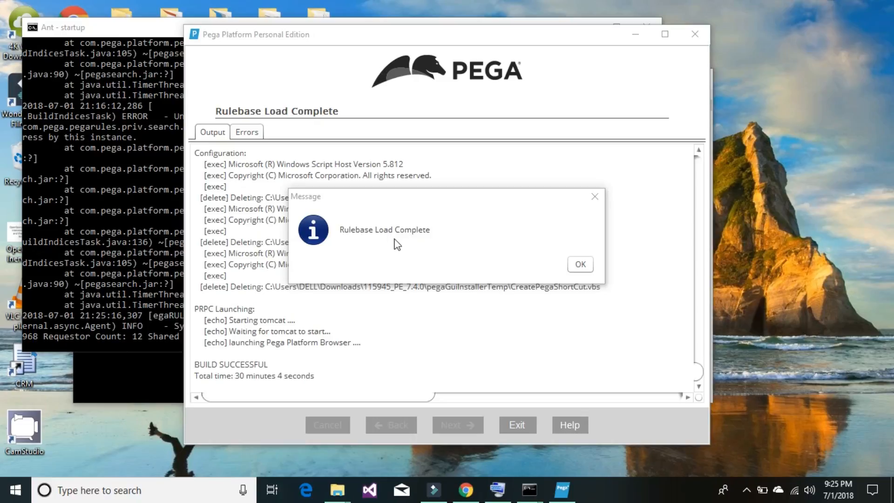
mouse_move(399, 215)
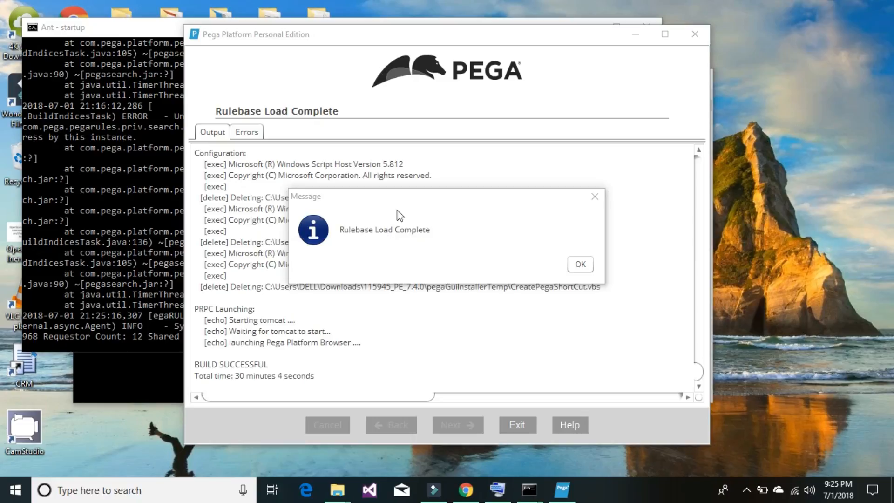
mouse_move(206, 360)
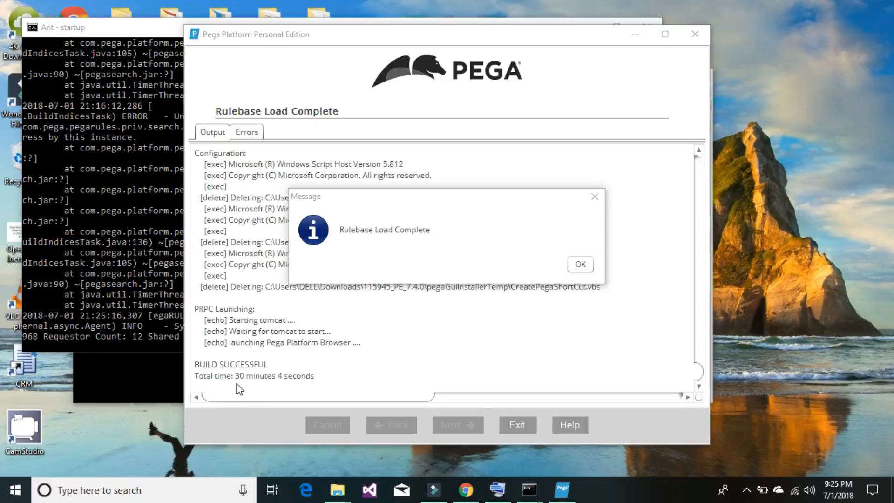
mouse_move(579, 264)
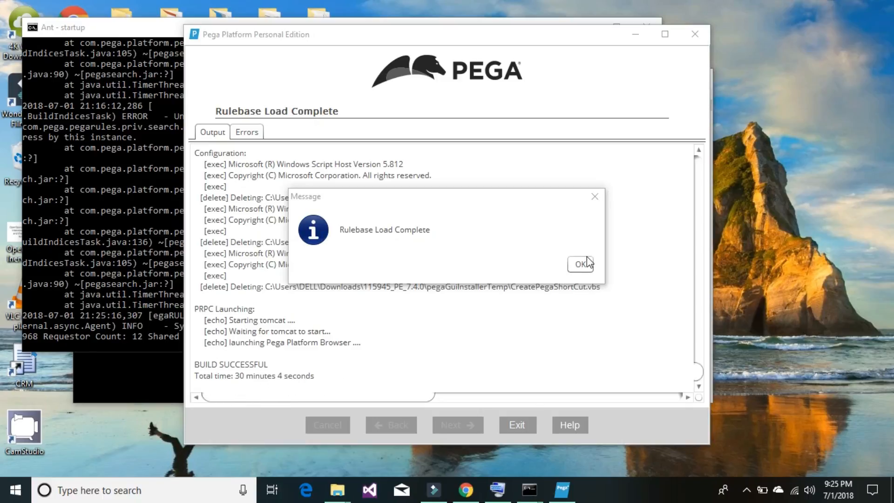
Acknowledge the Rulebase Load Complete notice and exit the installer.
click(579, 264)
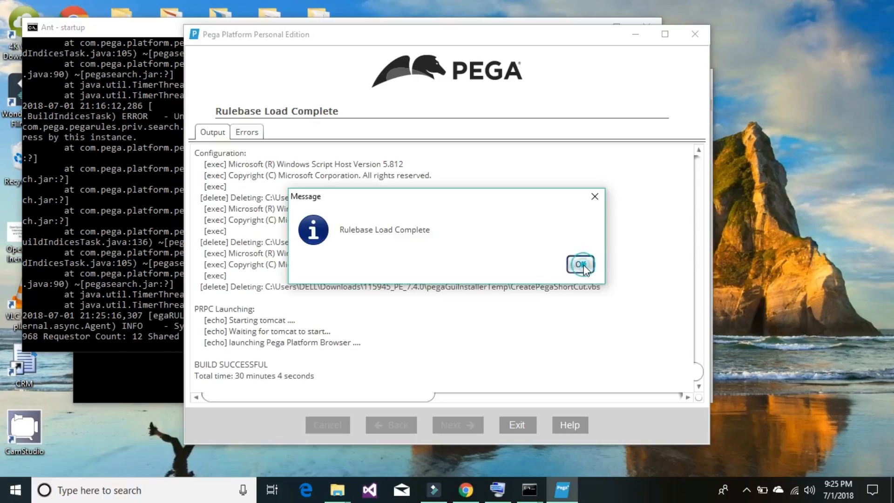
click(579, 264)
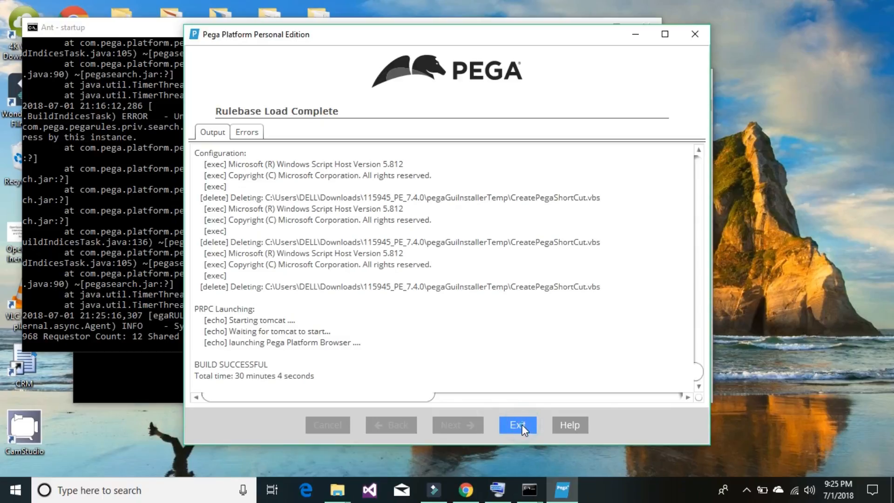
click(516, 425)
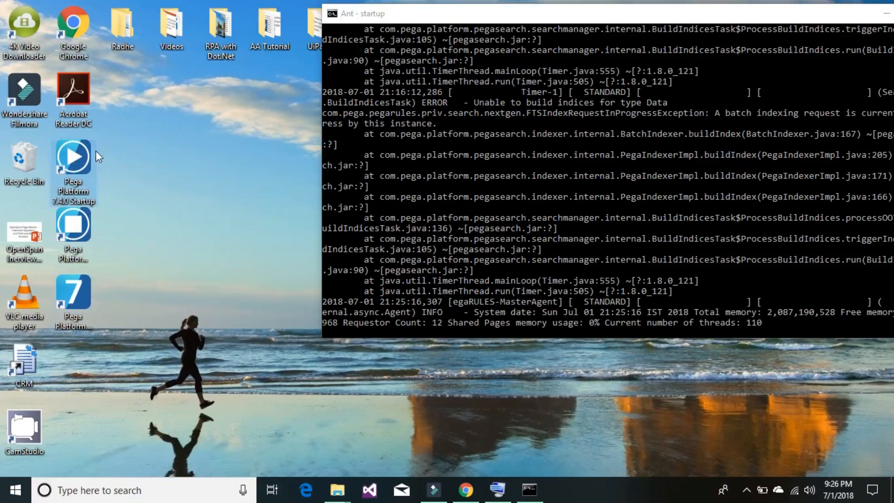
mouse_move(75, 159)
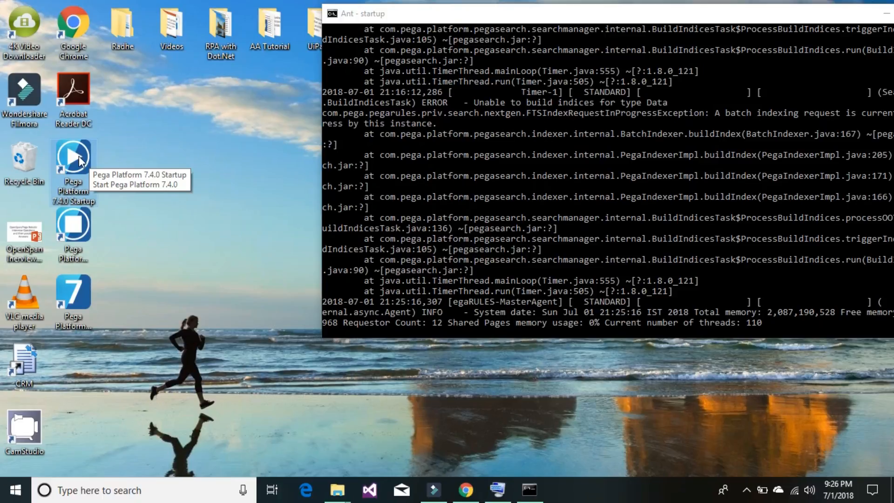
mouse_move(180, 140)
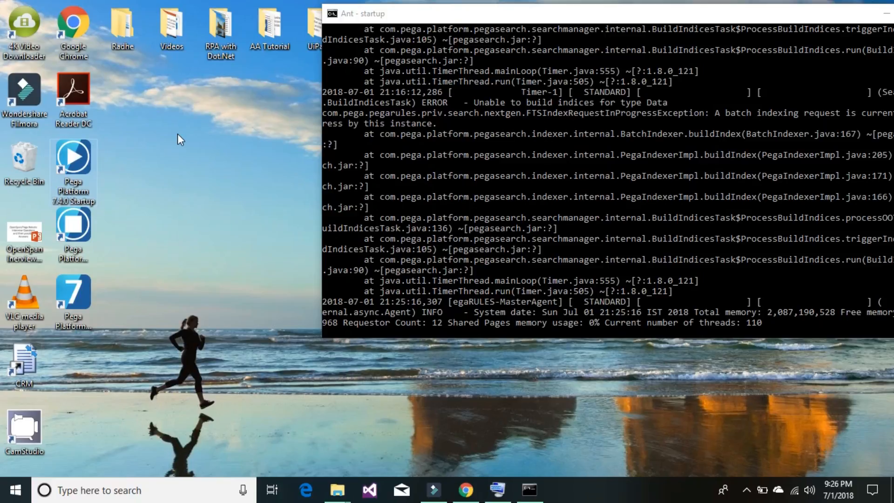
mouse_move(61, 263)
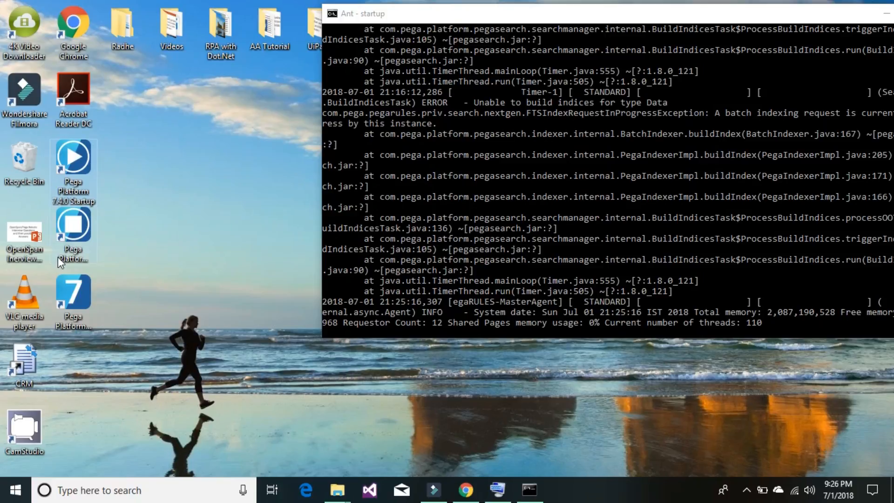
mouse_move(84, 300)
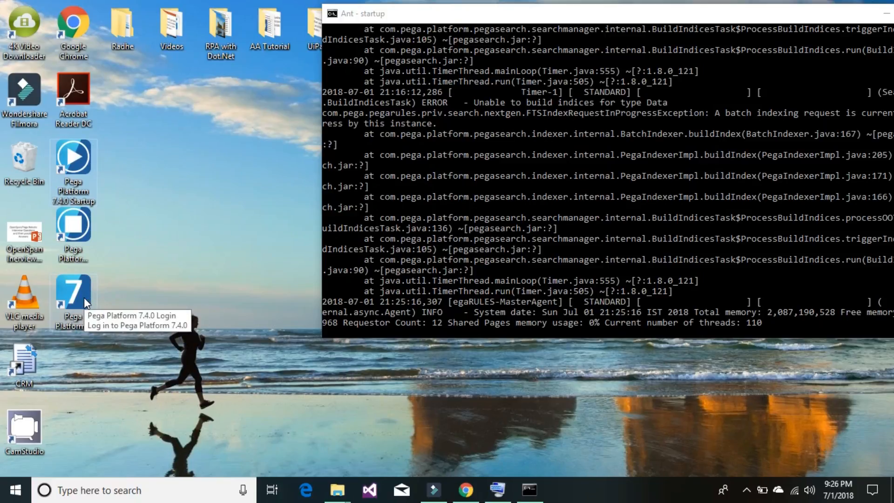
mouse_move(79, 228)
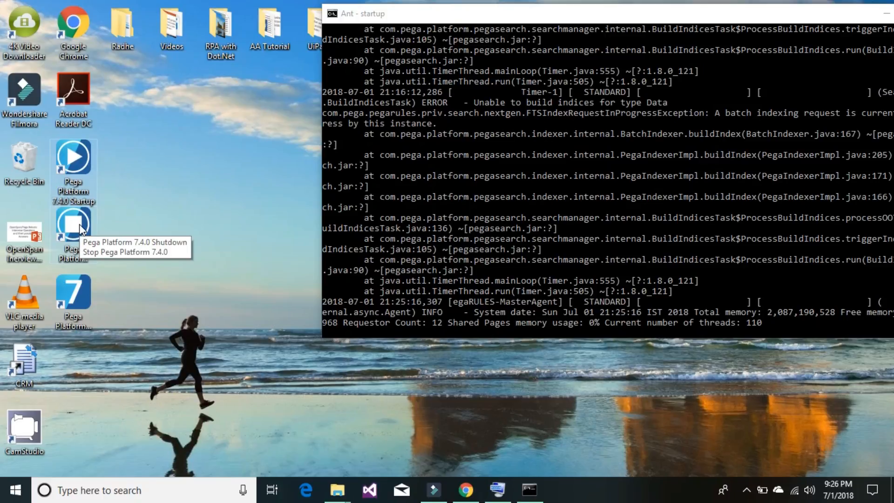
mouse_move(244, 190)
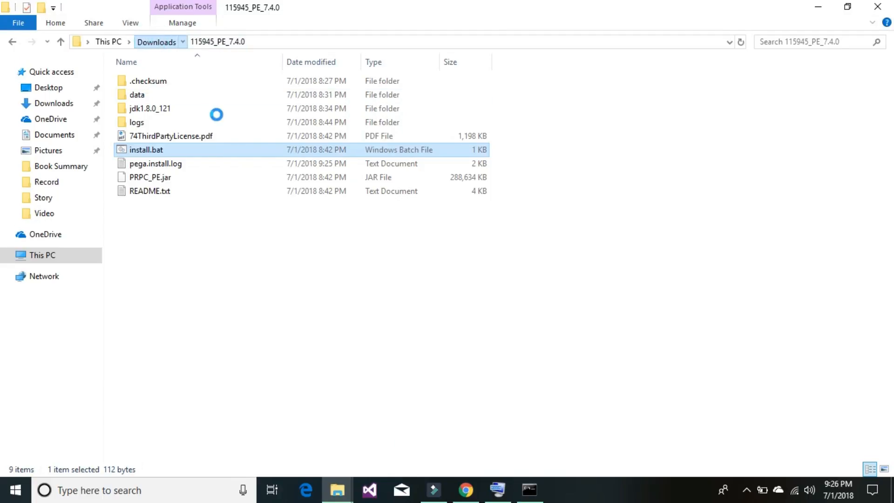
Browse Downloads, inspect the zip archive, open the 115945_PE_7.4.0 folder, then close File Explorer.
click(156, 41)
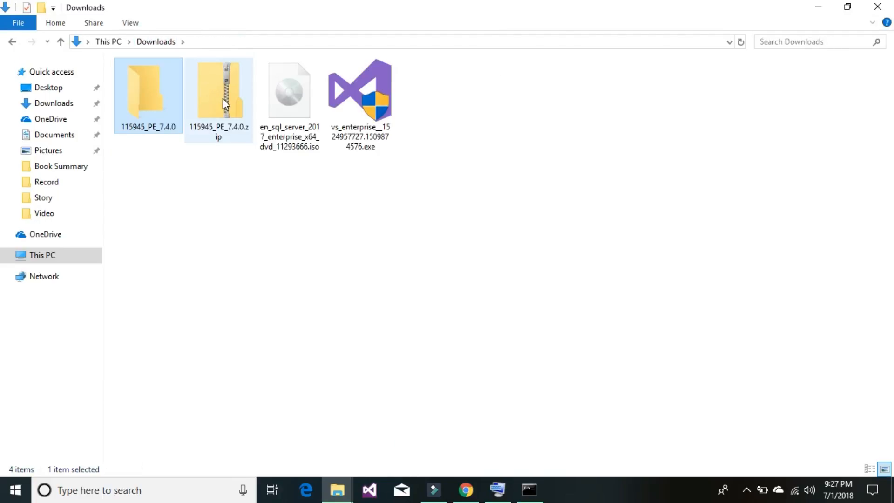
click(218, 91)
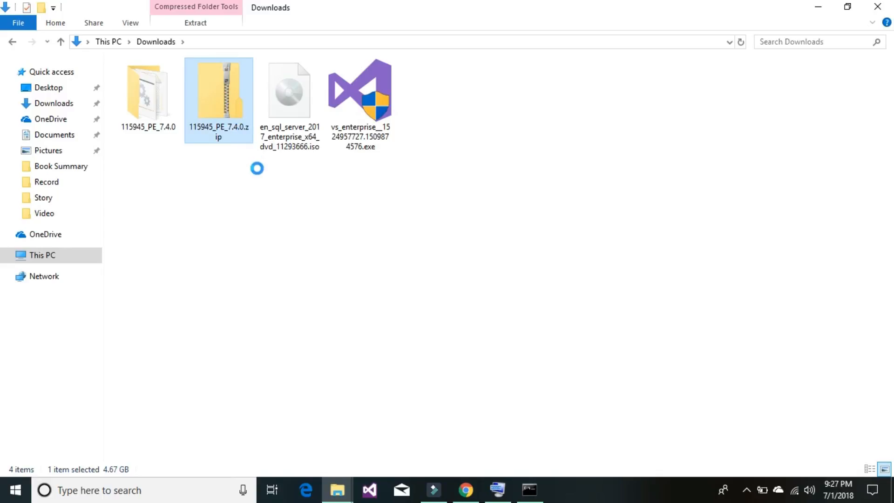
right_click(218, 91)
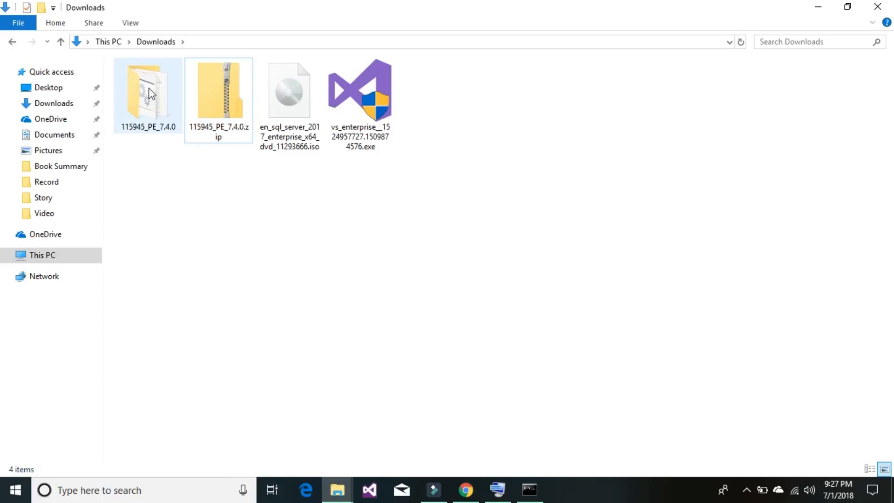
double_click(147, 89)
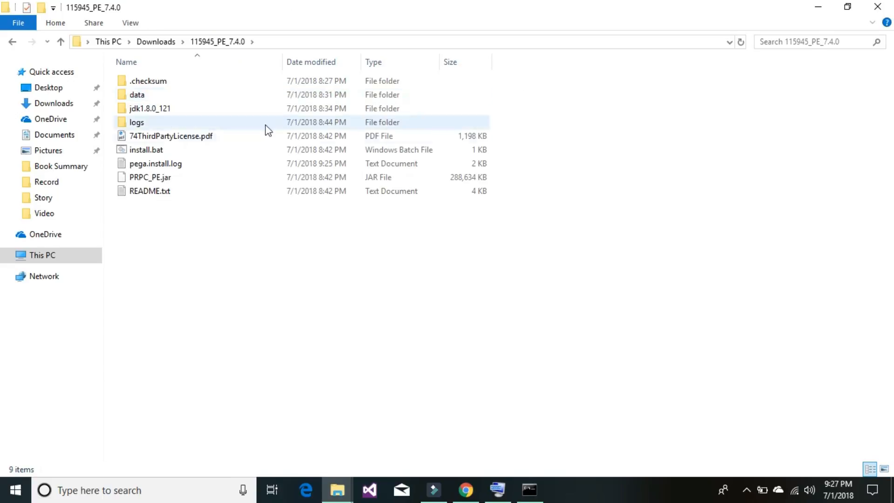
click(155, 163)
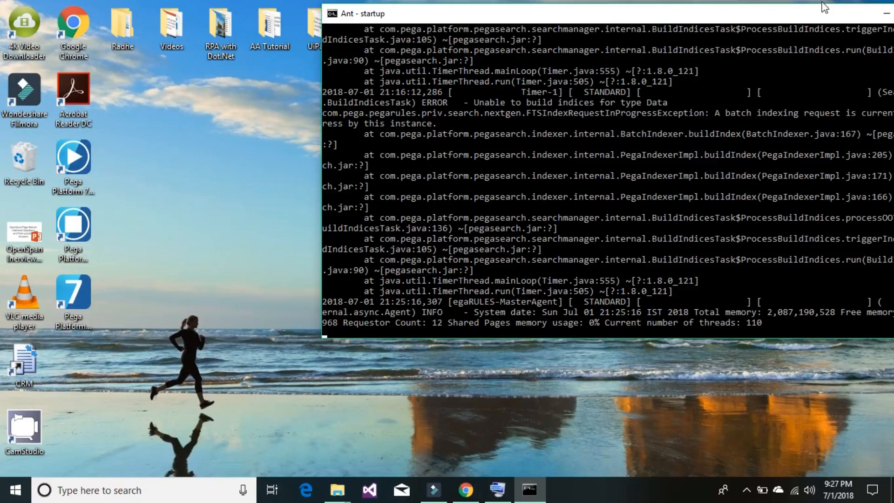
mouse_move(809, 6)
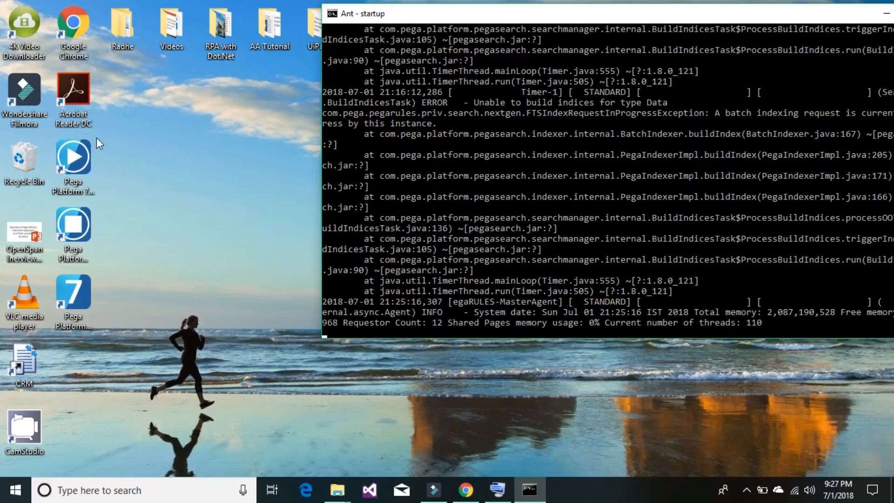
mouse_move(137, 182)
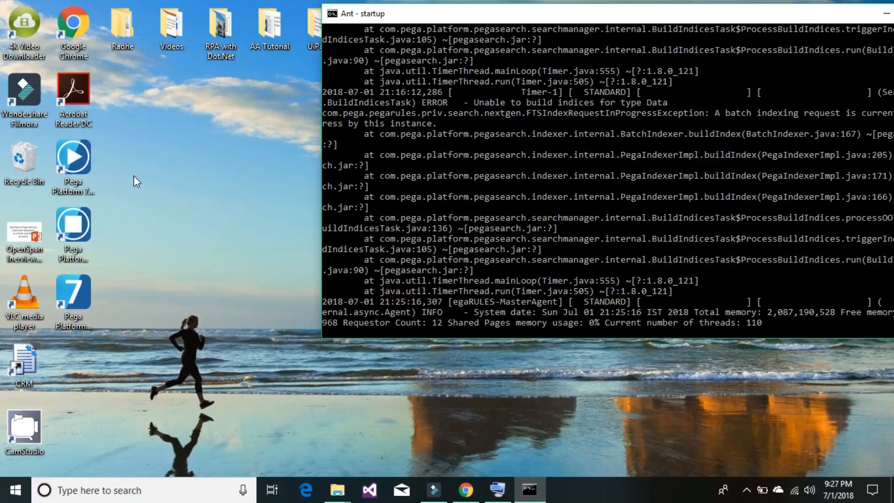
mouse_move(579, 18)
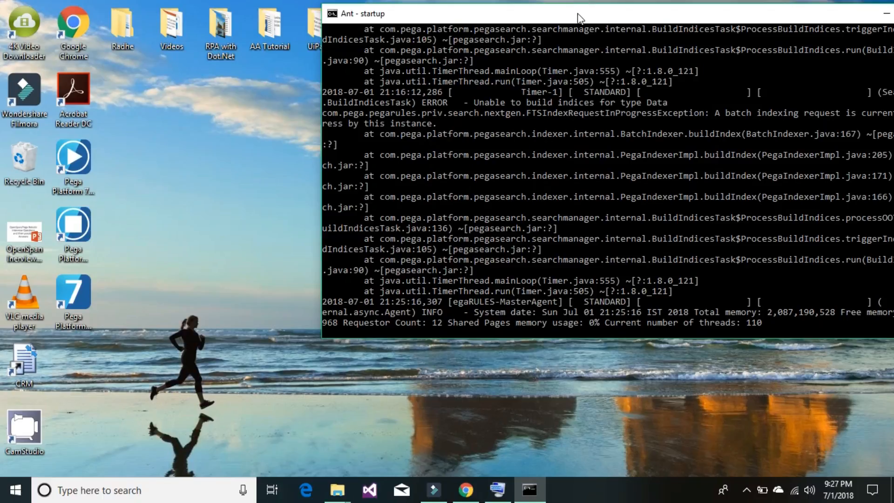